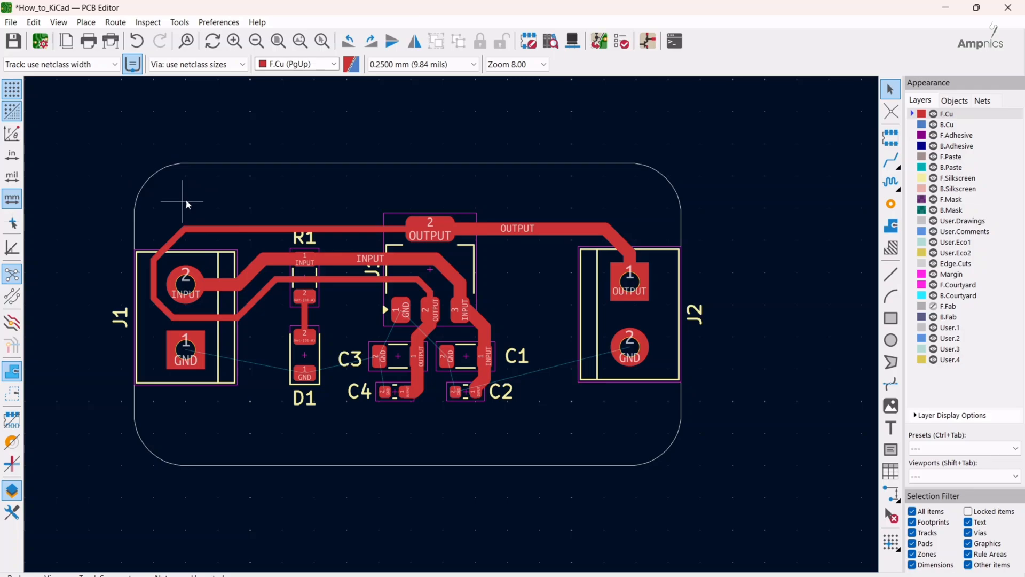
mouse_move(182, 206)
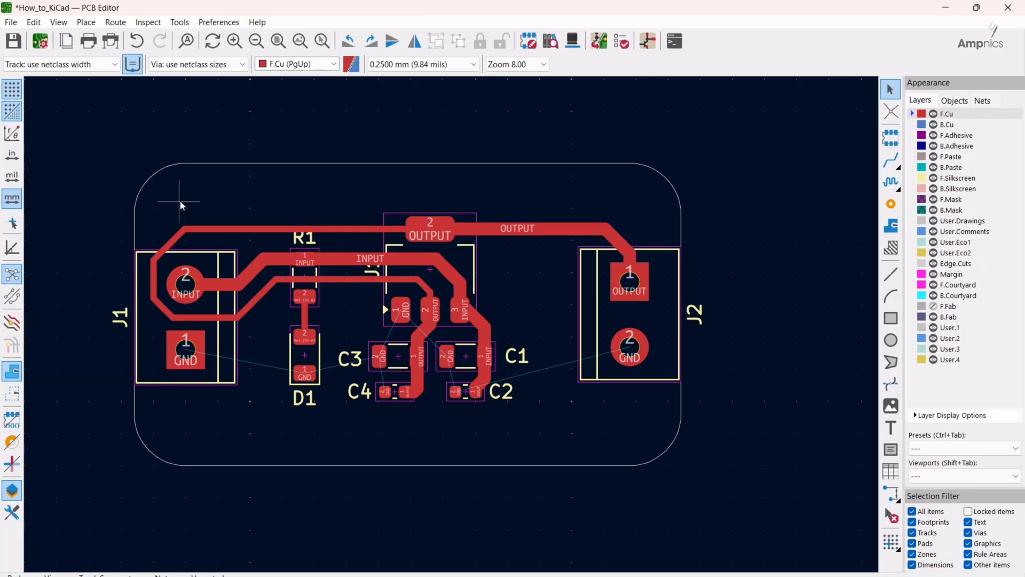
mouse_move(176, 193)
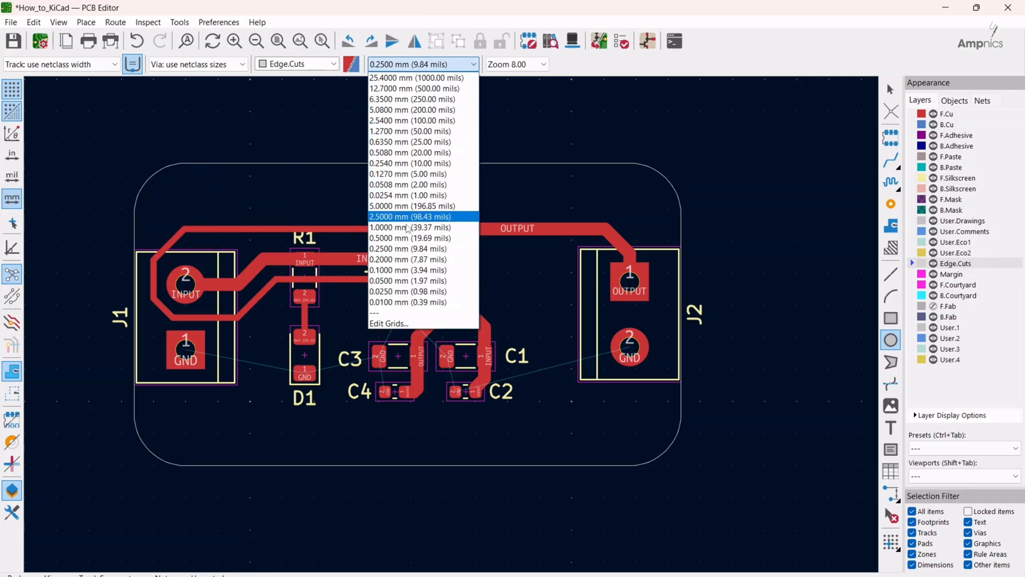
Step: Set the grid spacing to 0.5 mm for drawing on the Edge.Cuts layer
click(410, 237)
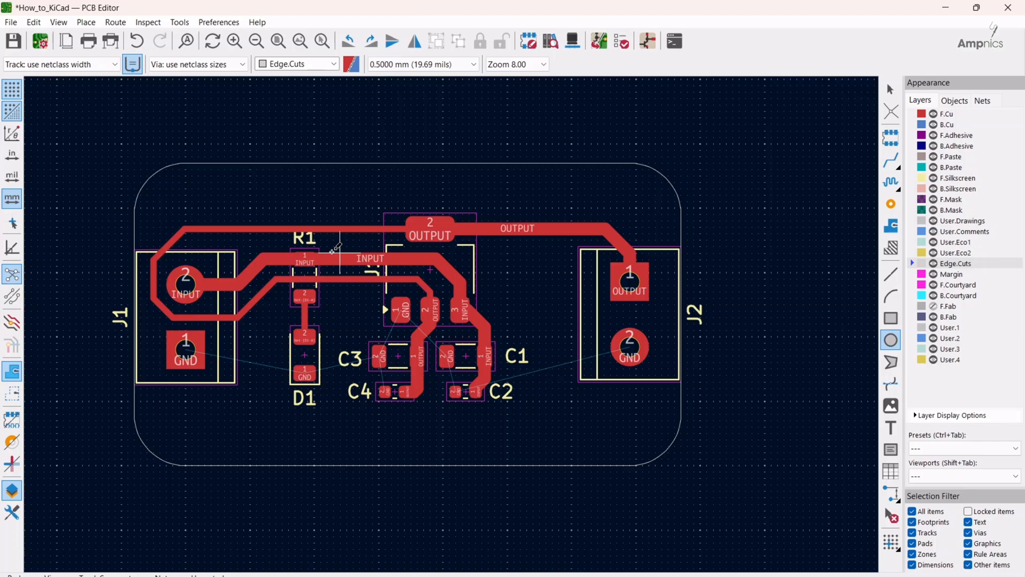
mouse_move(872, 363)
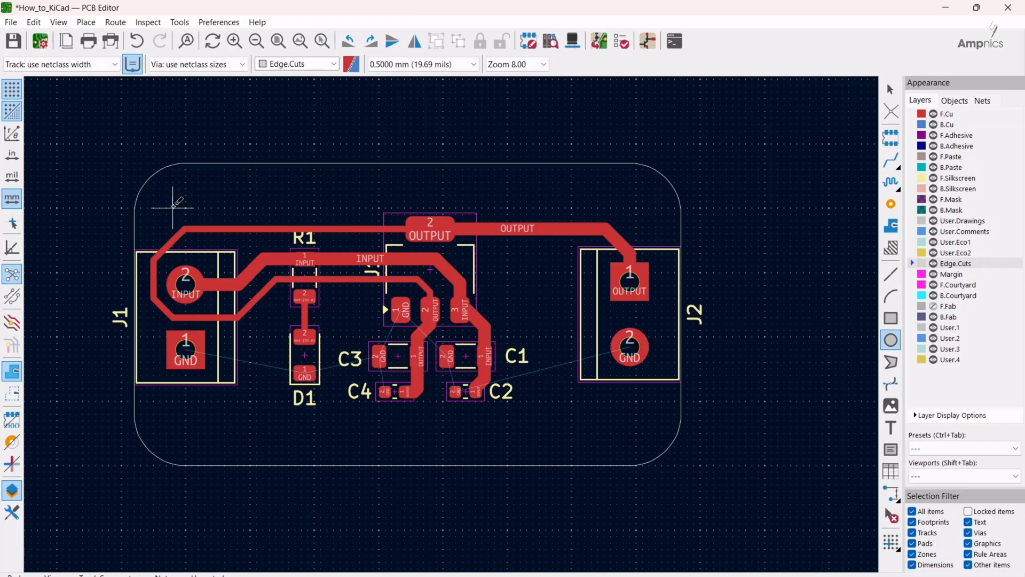
mouse_move(289, 144)
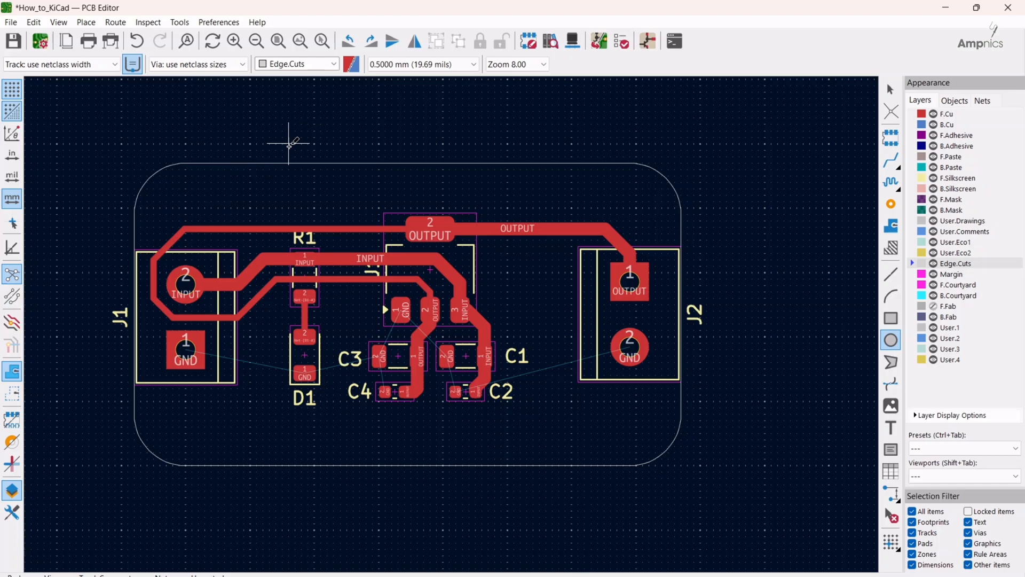
mouse_move(179, 252)
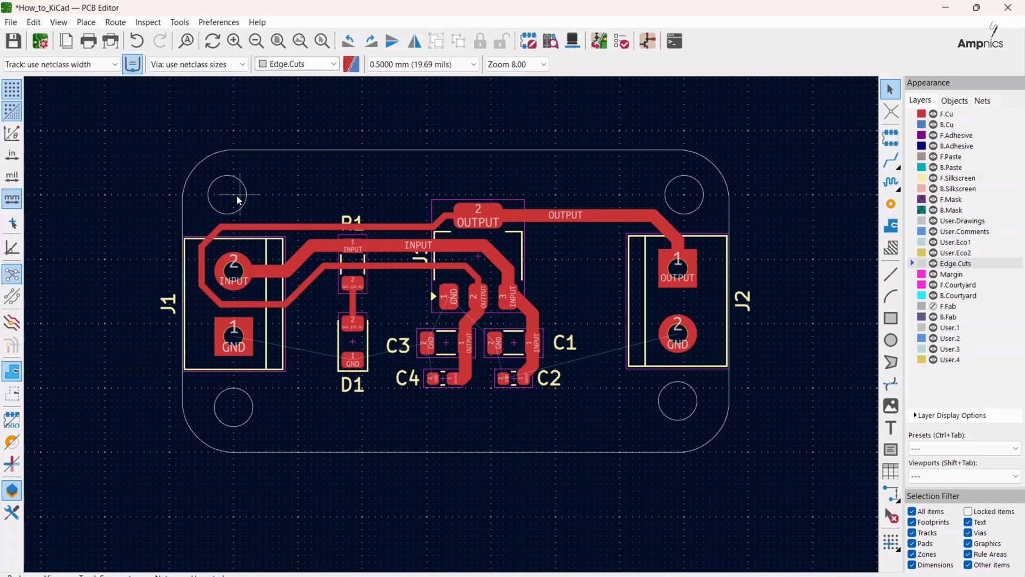
mouse_move(632, 559)
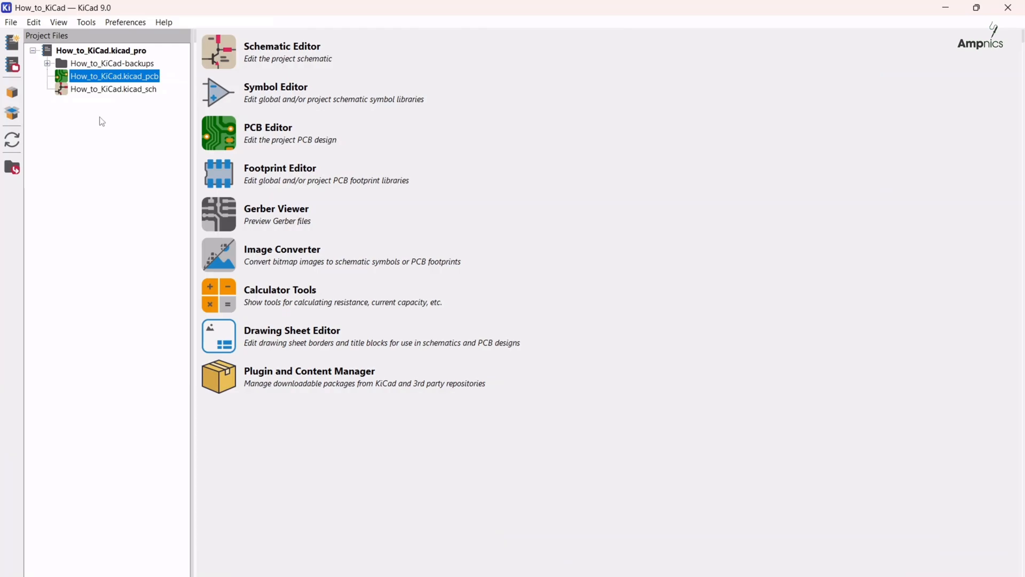
Step: Open How_to_KiCad.kicad_sch from the Project Files tree
click(113, 88)
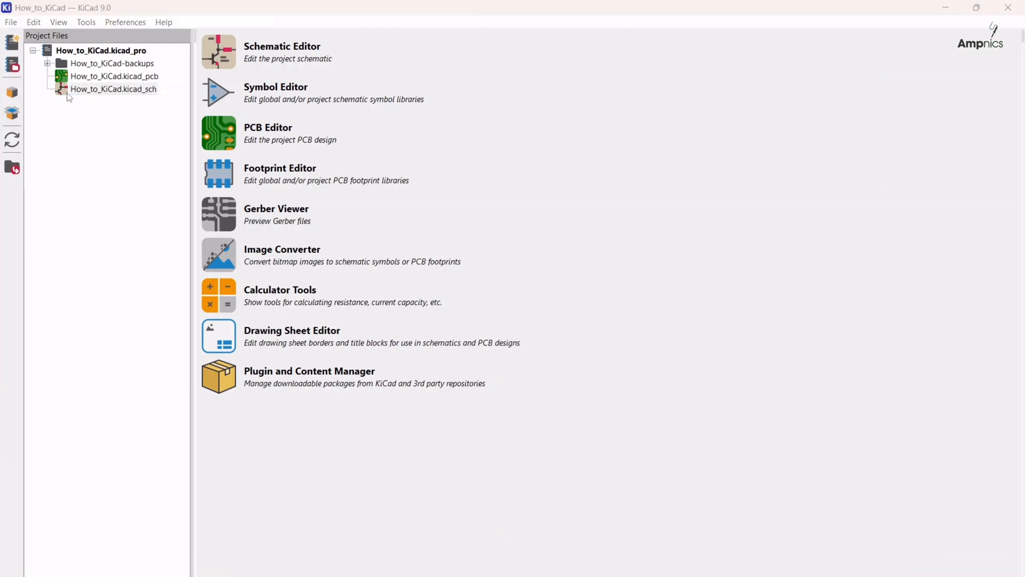
double_click(114, 89)
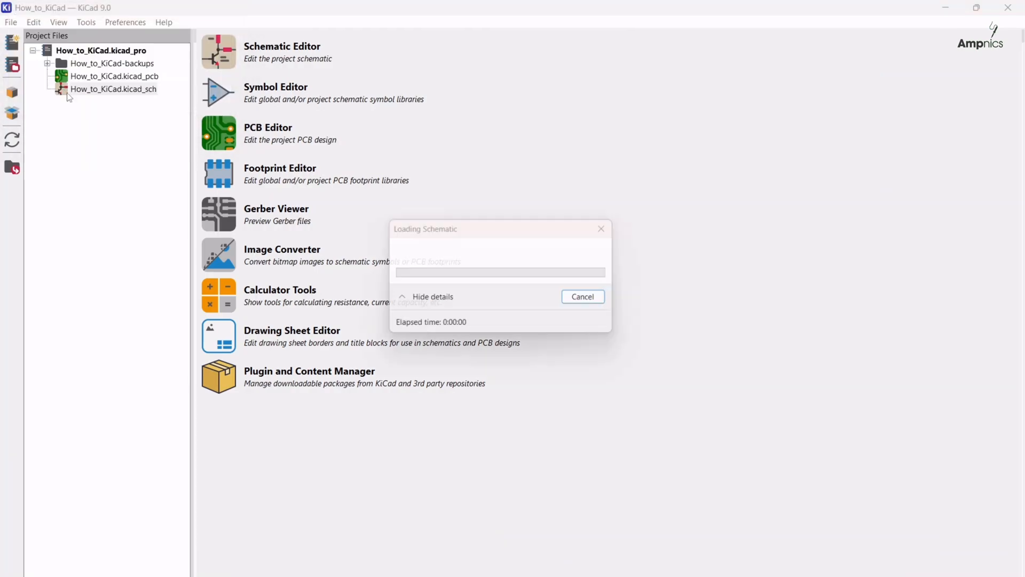
double_click(113, 89)
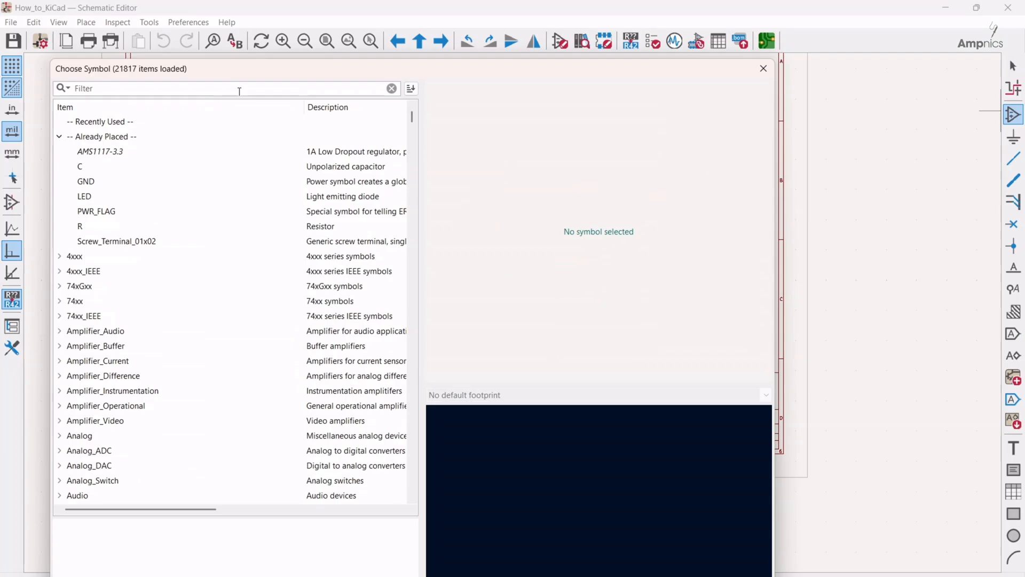
Step: Search 'mounting hole' and choose the MountingHole_Pad symbol from Mechanical
text(m)
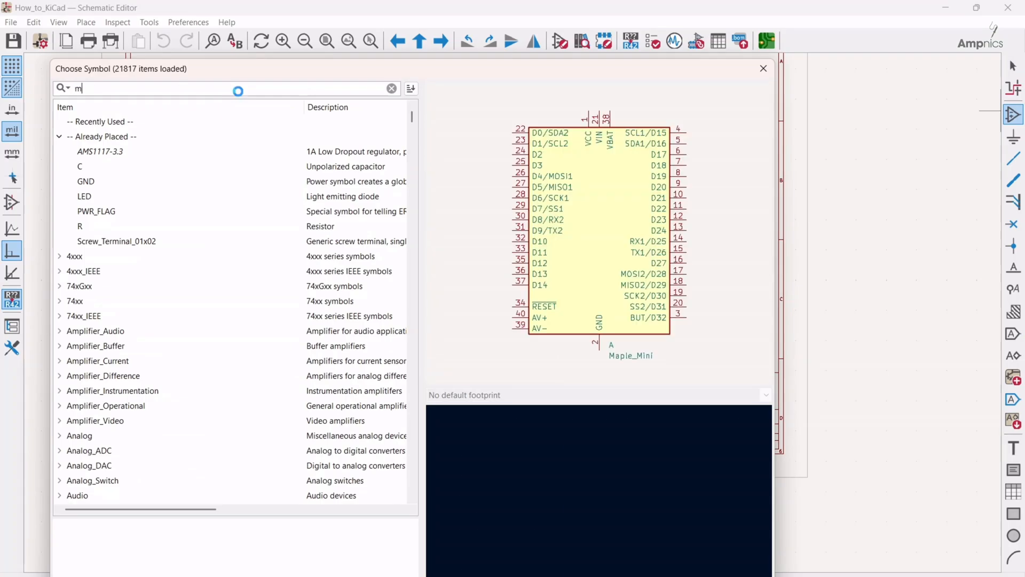
text(ounti)
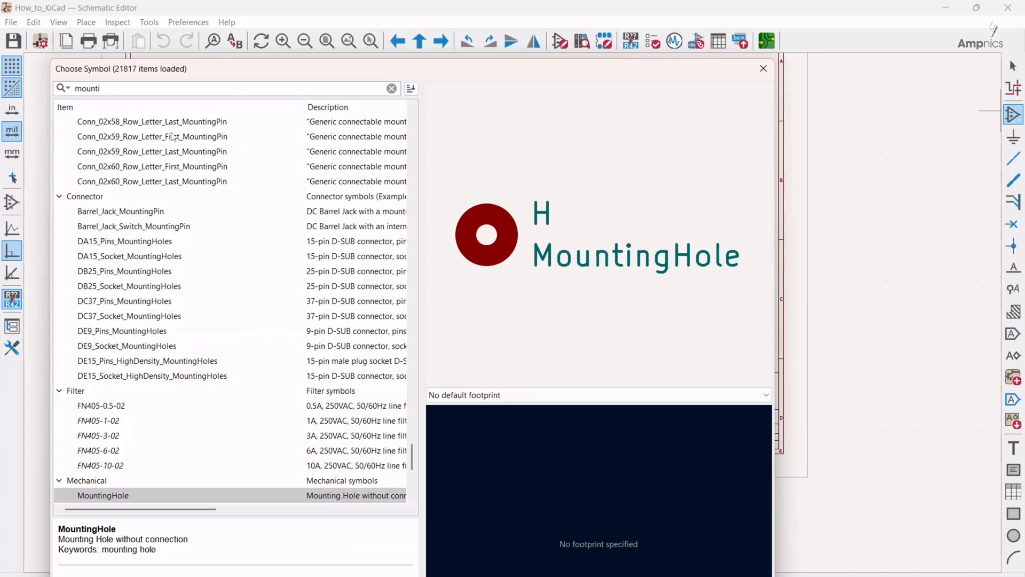
mouse_move(184, 173)
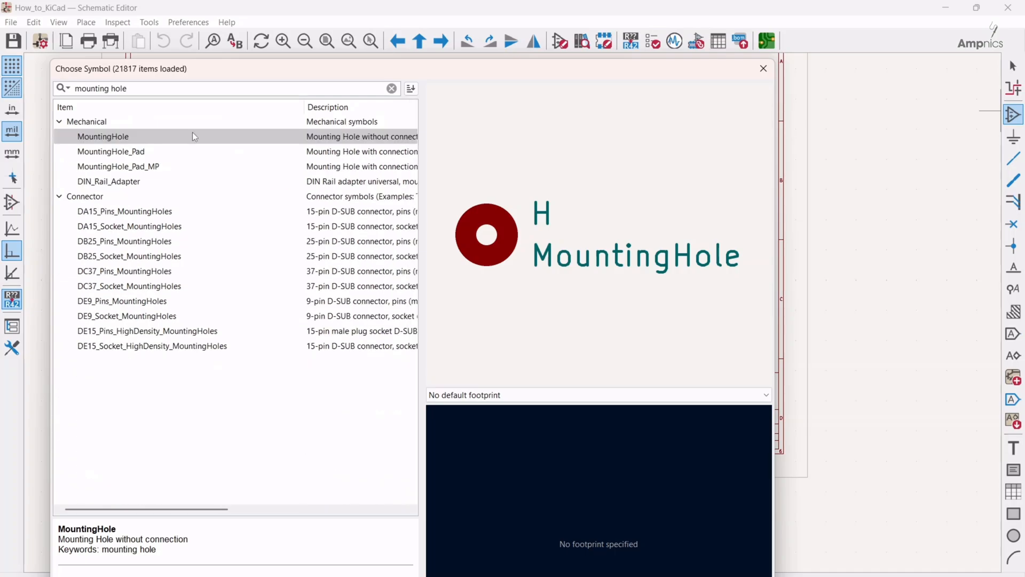
click(111, 150)
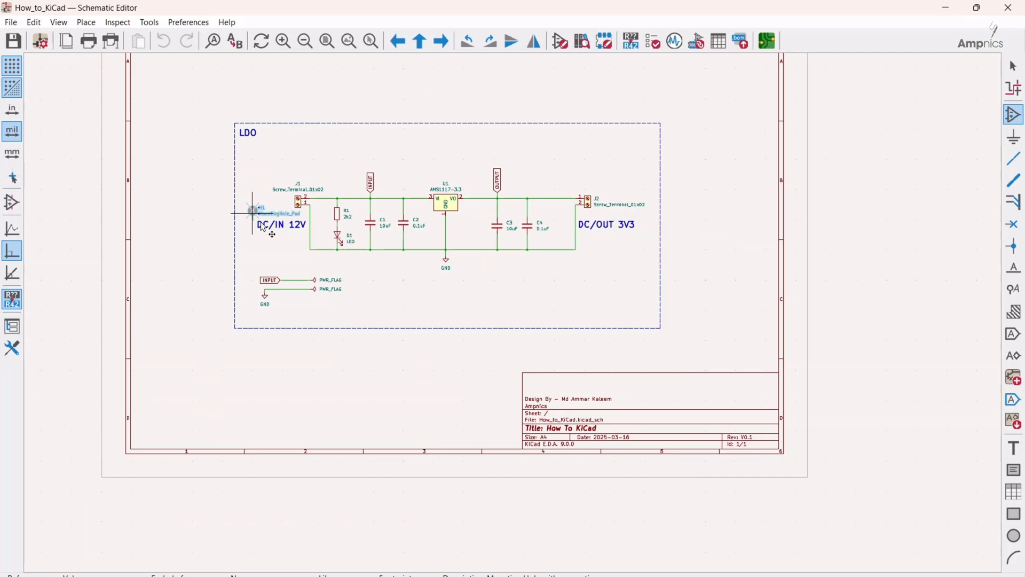
Step: Place H1–H4 below the LDO block with H2 aligned above H4, then save the schematic
scroll(down, 3)
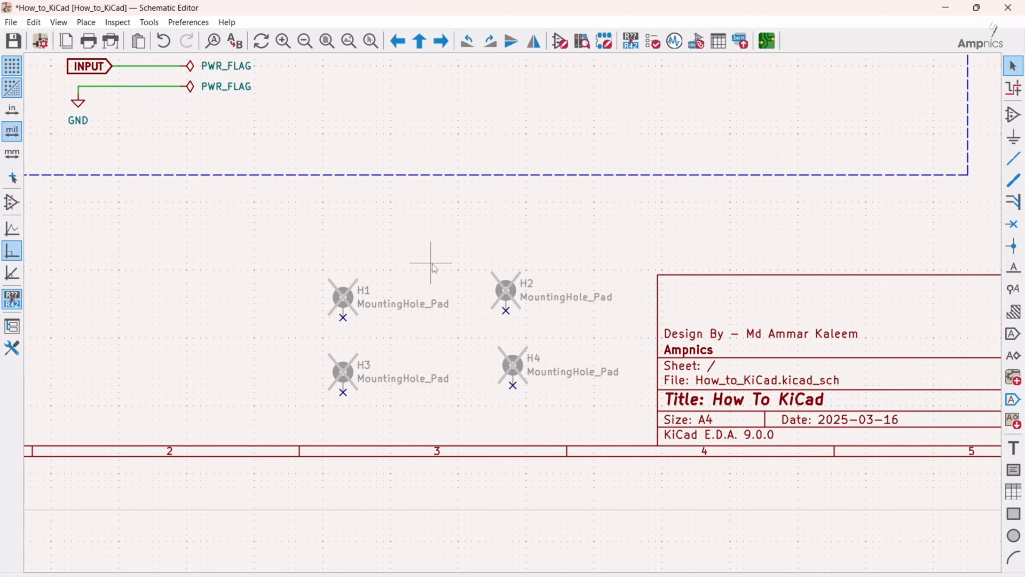
click(504, 297)
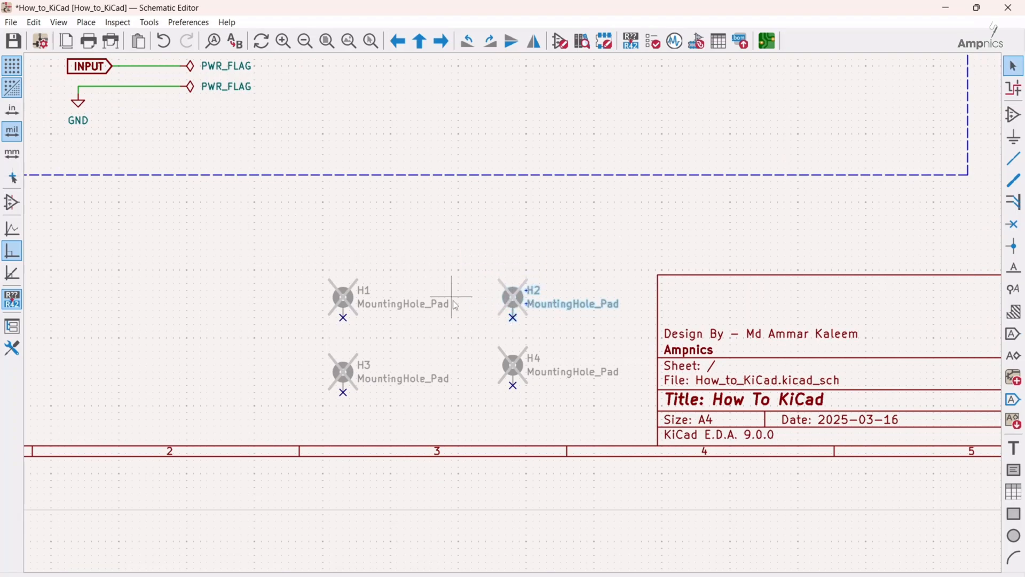
scroll(down, 3)
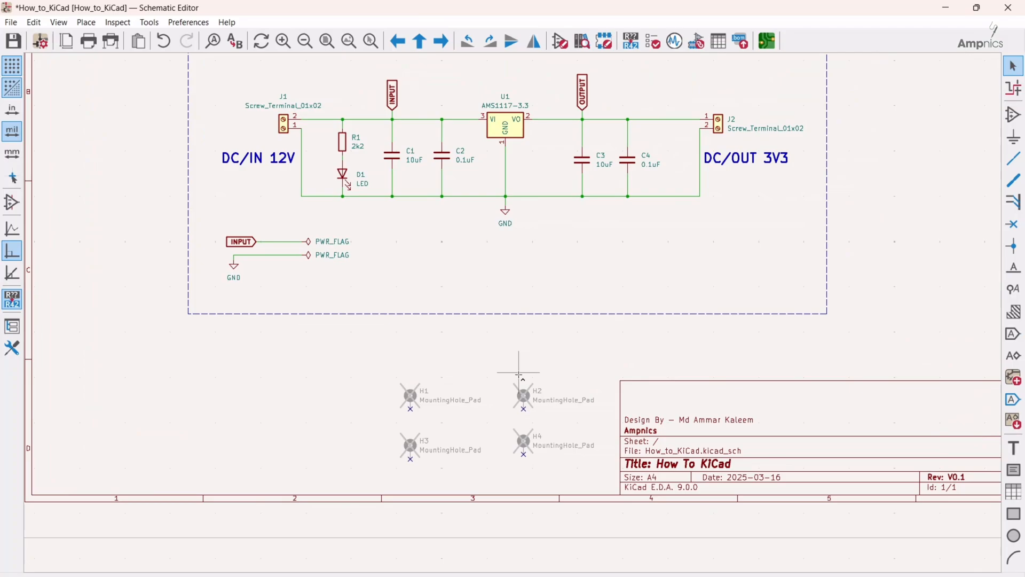
click(696, 41)
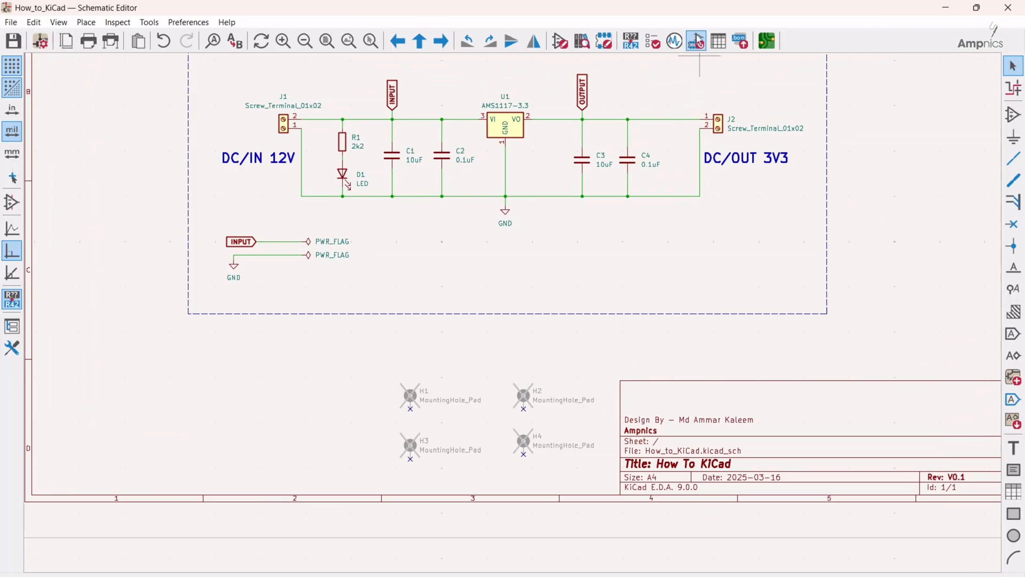
Step: Select H1–H4 in Assign Footprints and filter to the MountingHole library
click(695, 40)
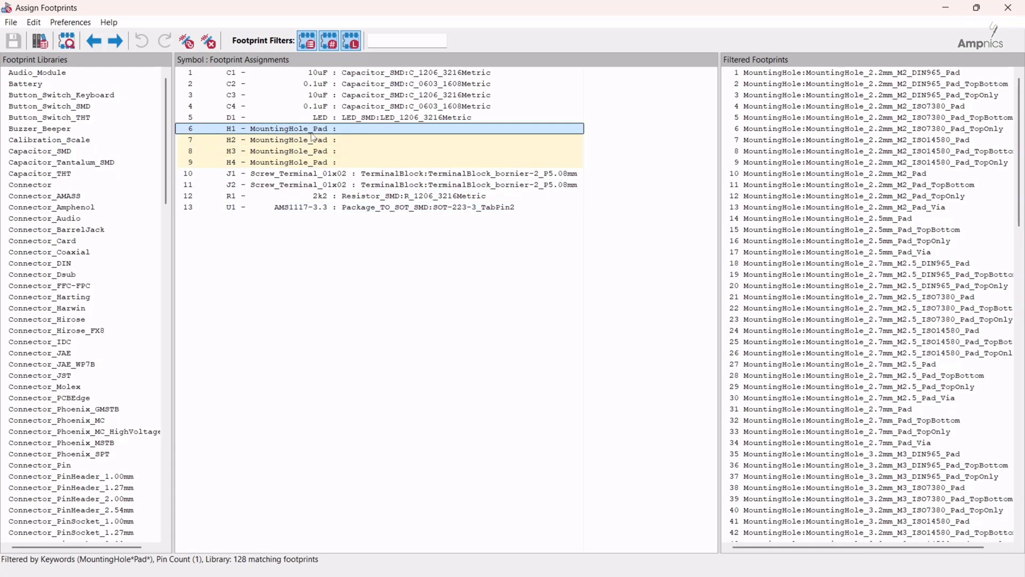
click(295, 163)
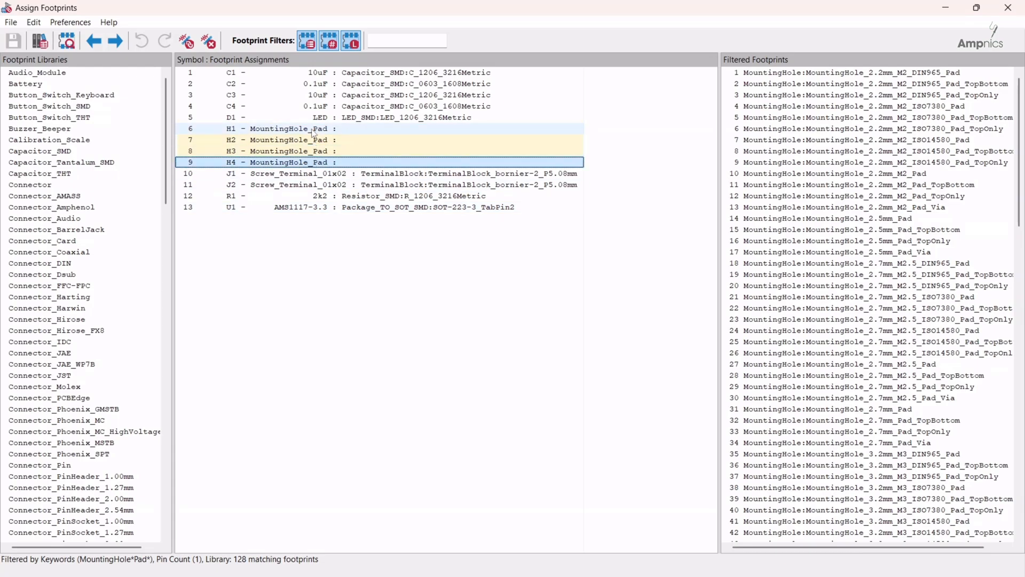
scroll(down, 3)
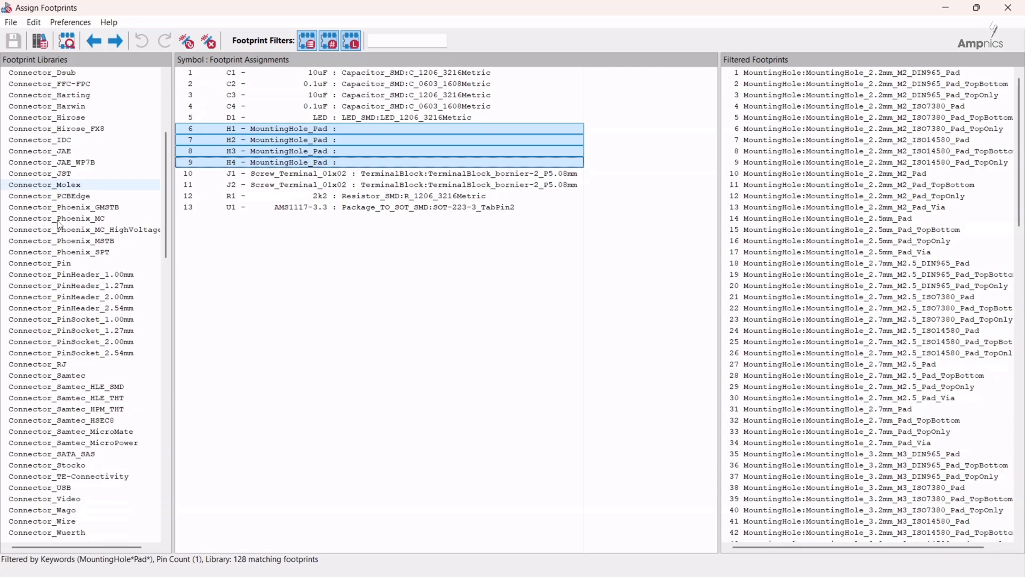
scroll(down, 3)
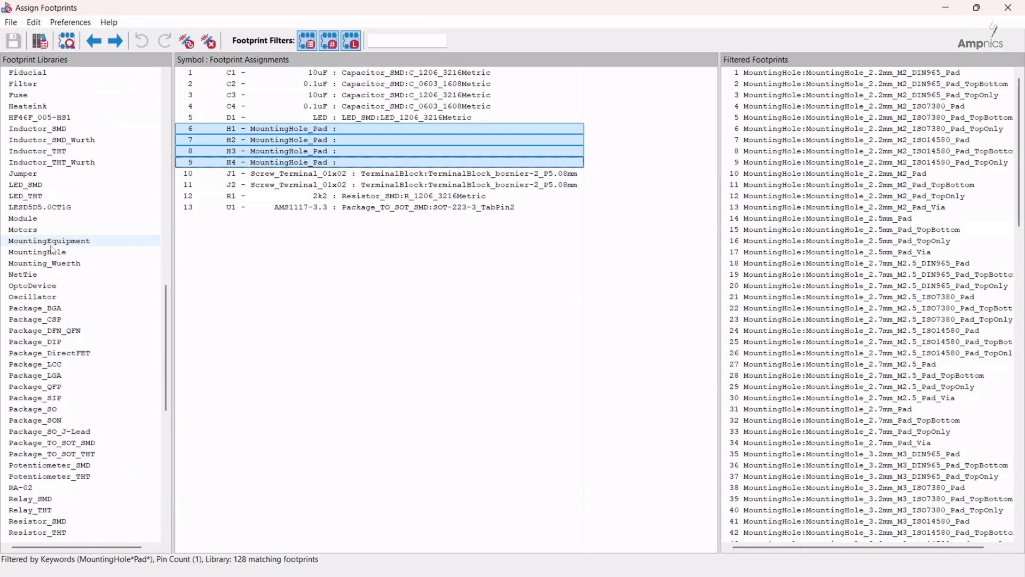
click(36, 252)
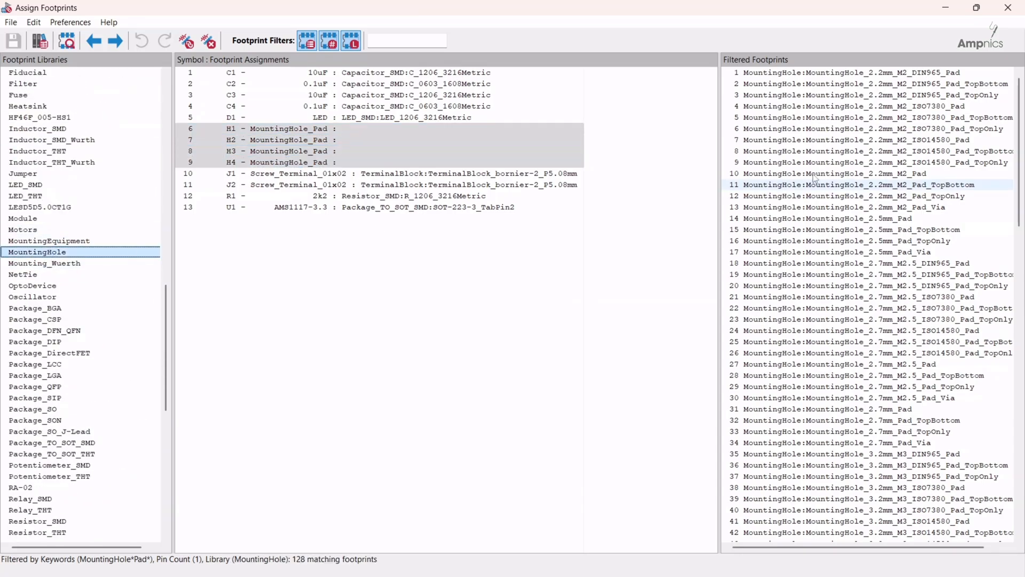
Step: Assign MountingHole_2.2mm_M2_Pad_Via to H1 through H4
click(843, 206)
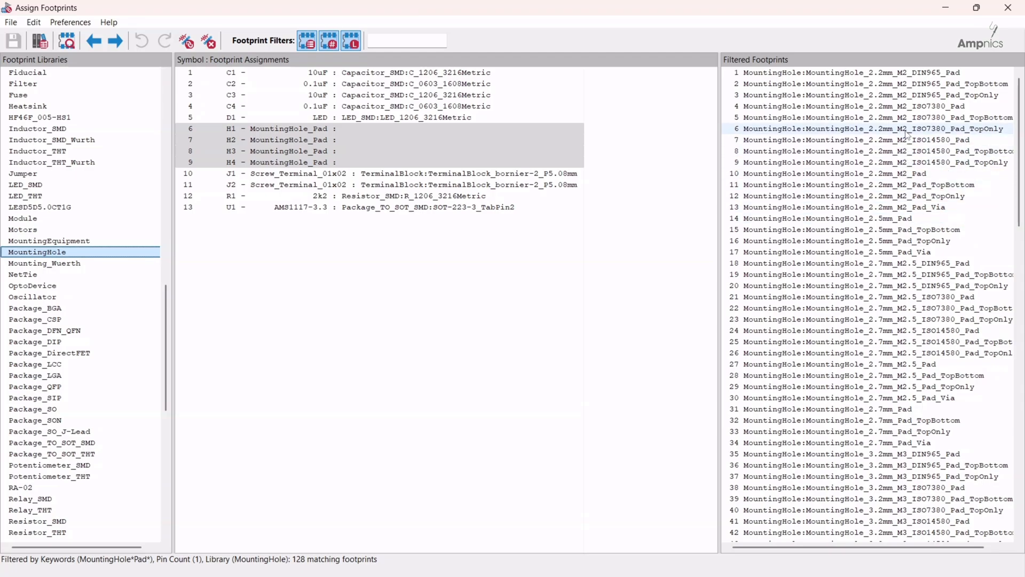
click(850, 206)
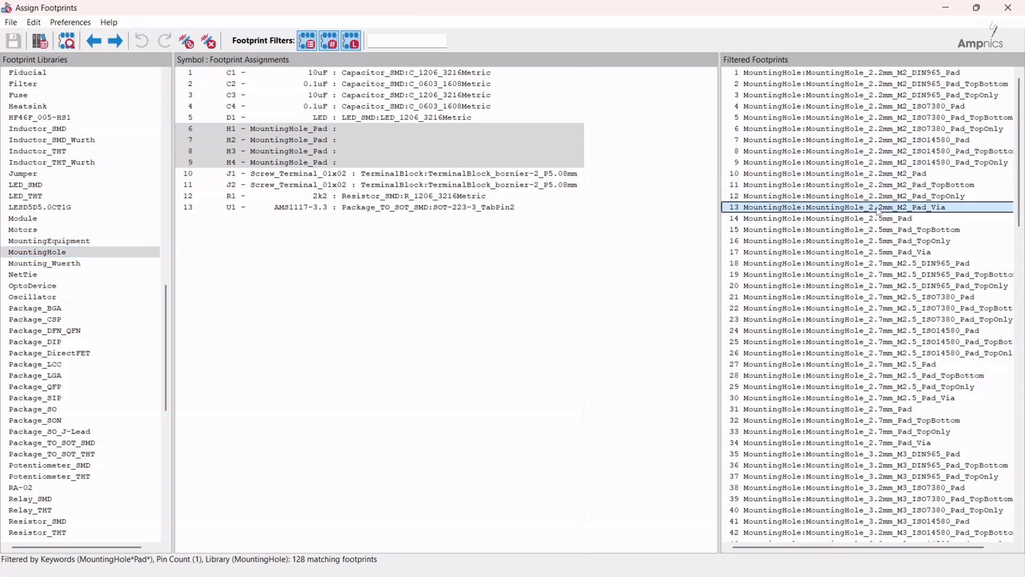
double_click(842, 206)
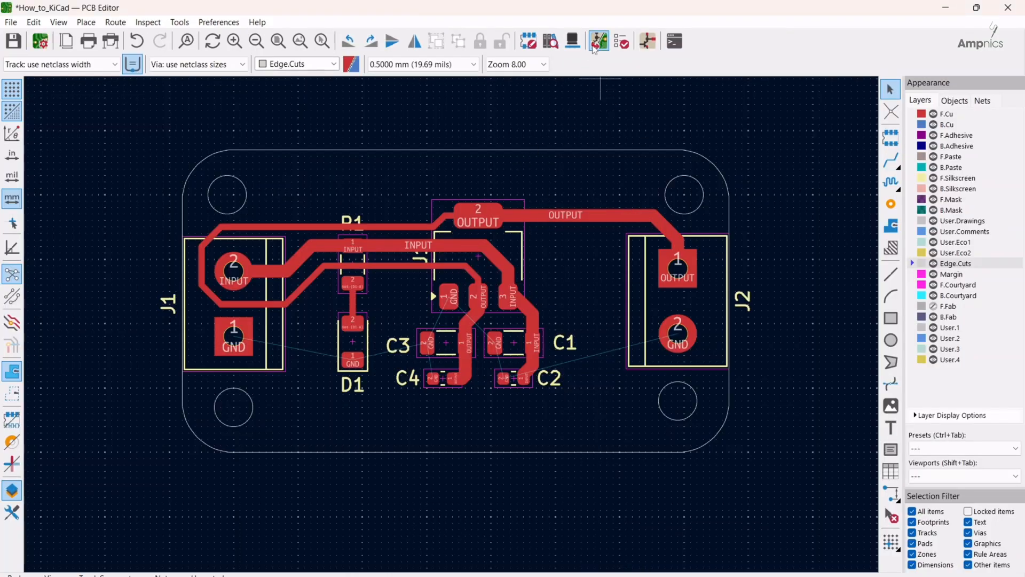
Step: Update the PCB from the schematic so footprints H1–H4 are added to the board
click(595, 40)
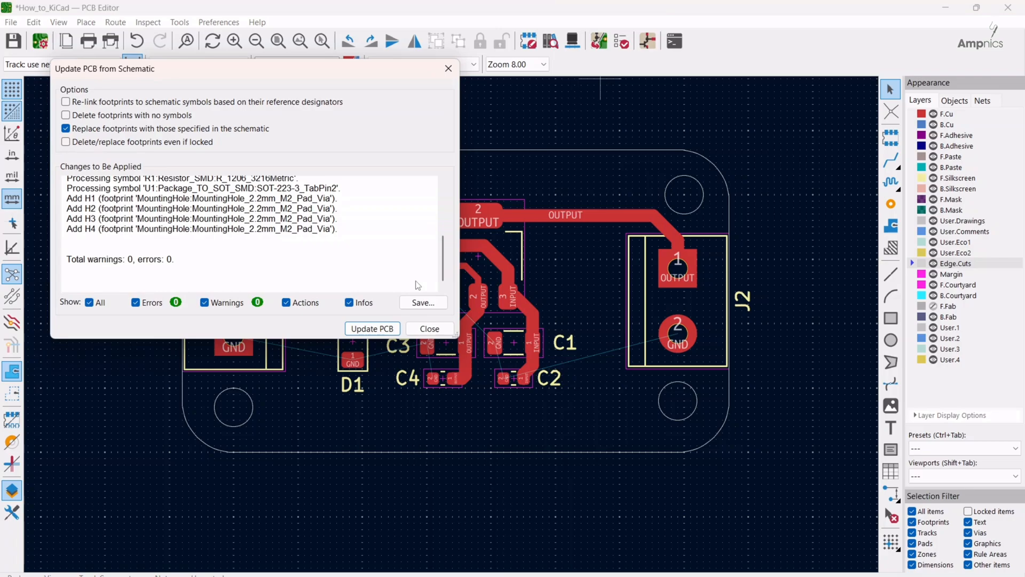
click(372, 328)
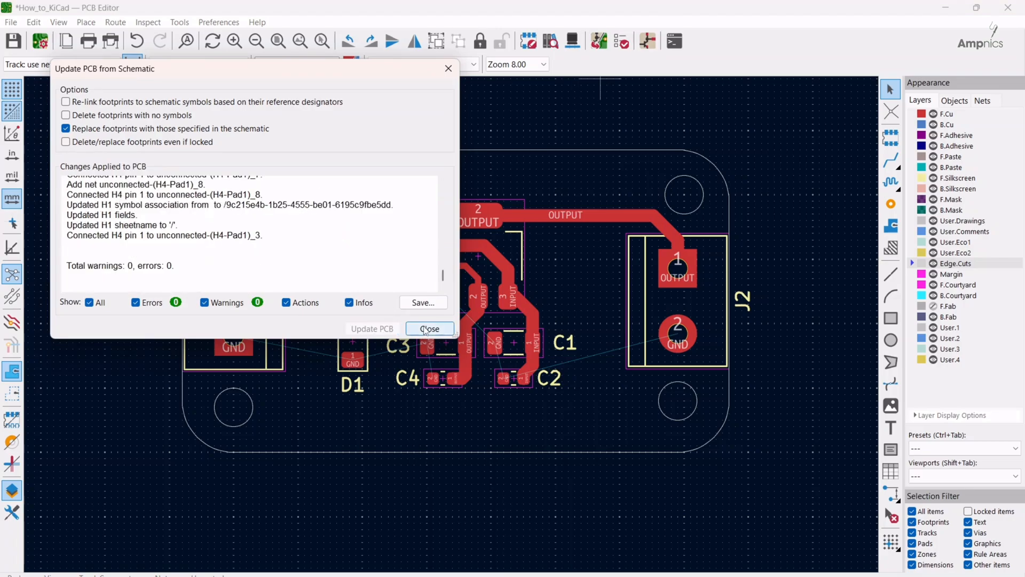
click(429, 328)
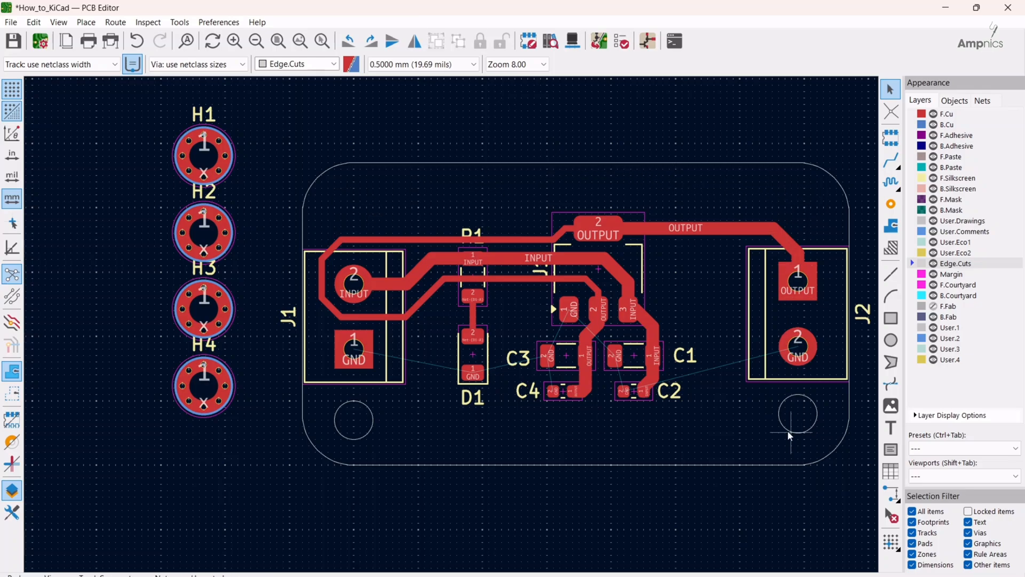
mouse_move(371, 432)
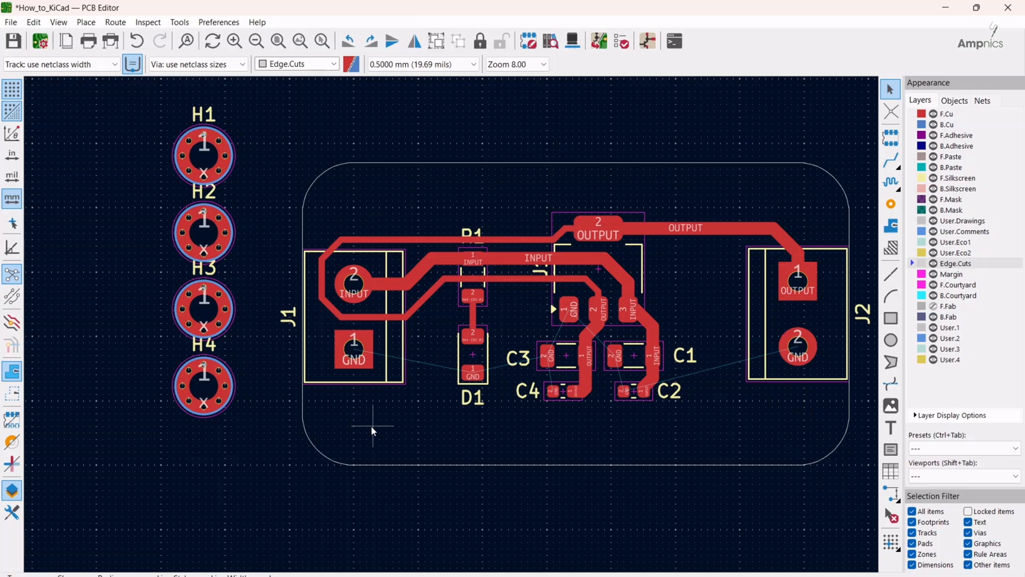
Step: Move the H1 mounting hole to the board's top-left corner
click(202, 155)
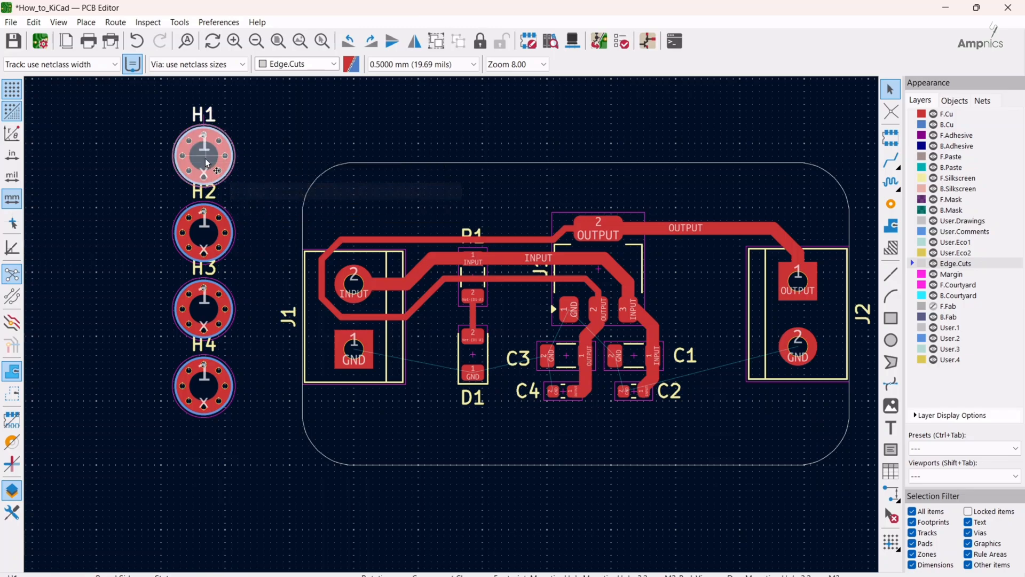
drag(203, 154, 353, 213)
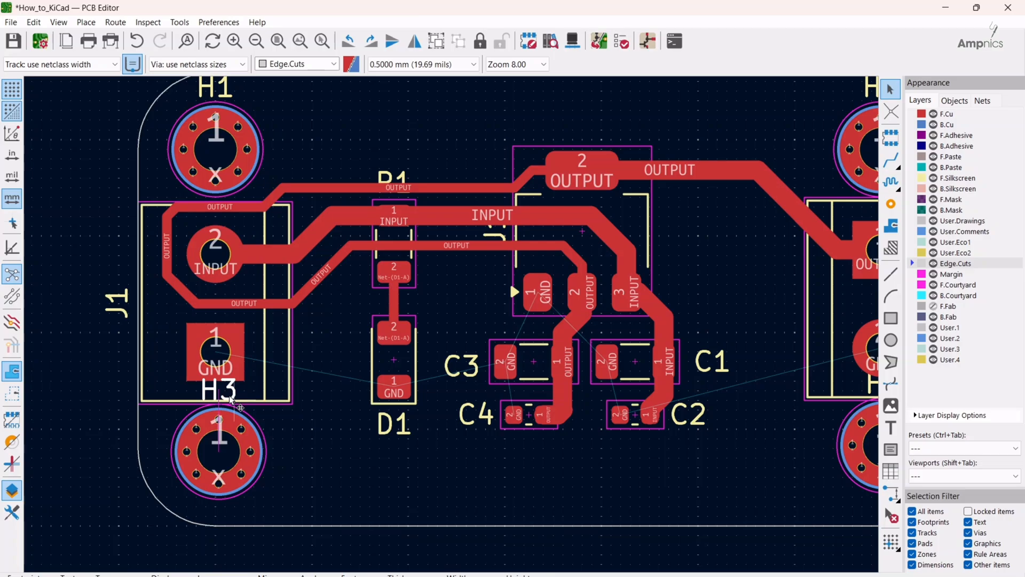
Step: Uncheck Visible for the H3, H1 and H4 reference designators in their properties
double_click(218, 391)
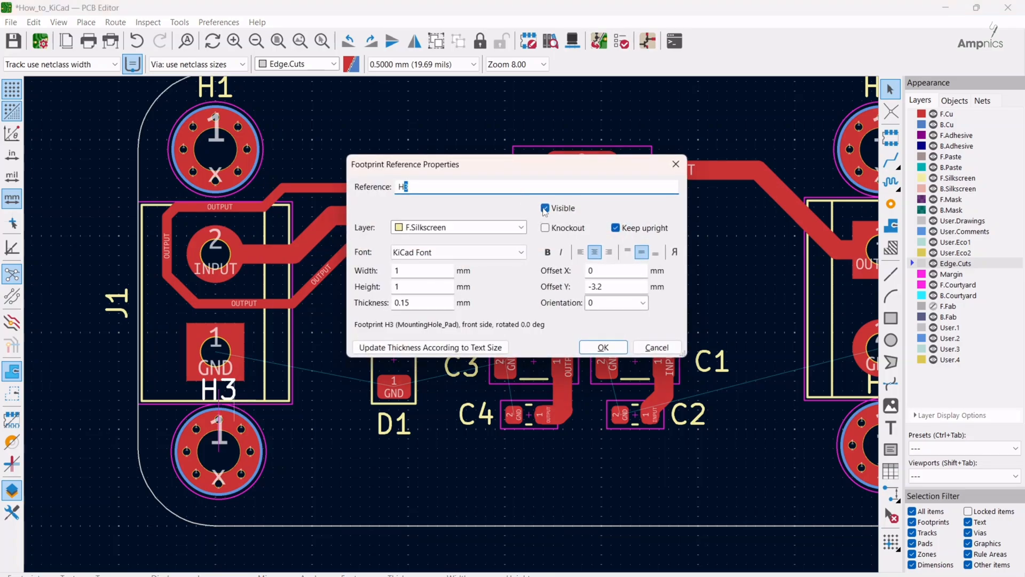
click(601, 347)
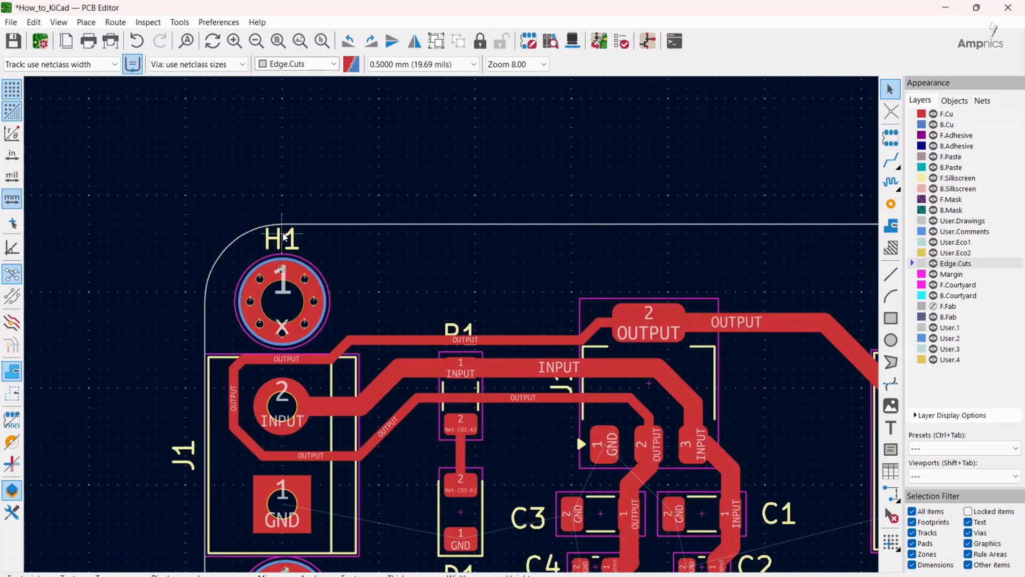
double_click(282, 237)
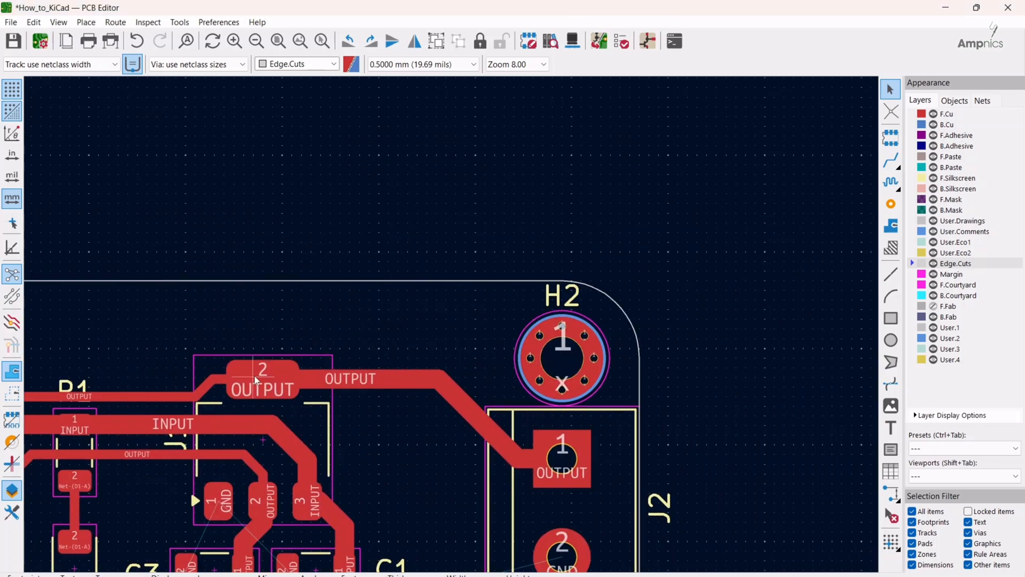
double_click(560, 296)
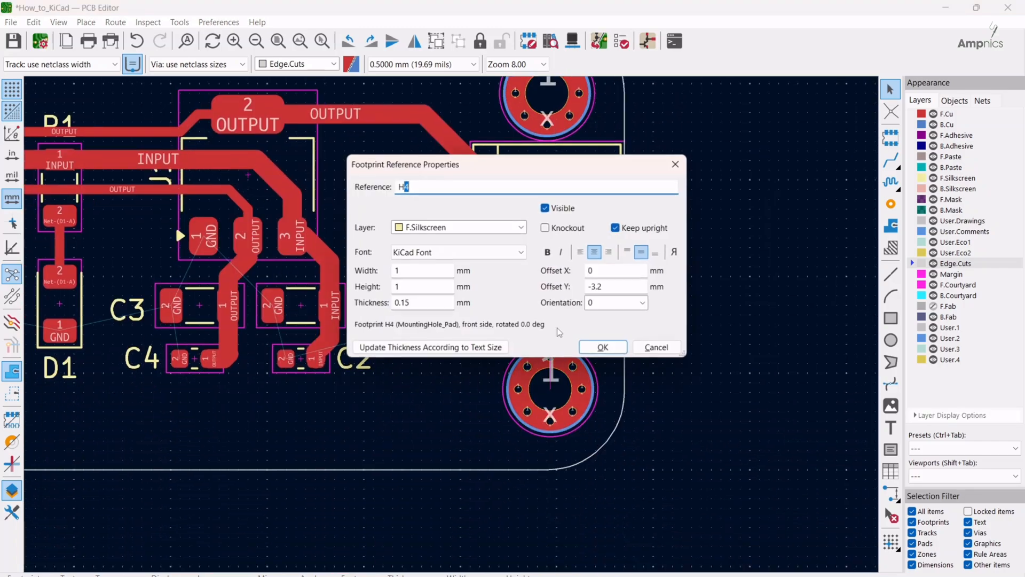
click(545, 208)
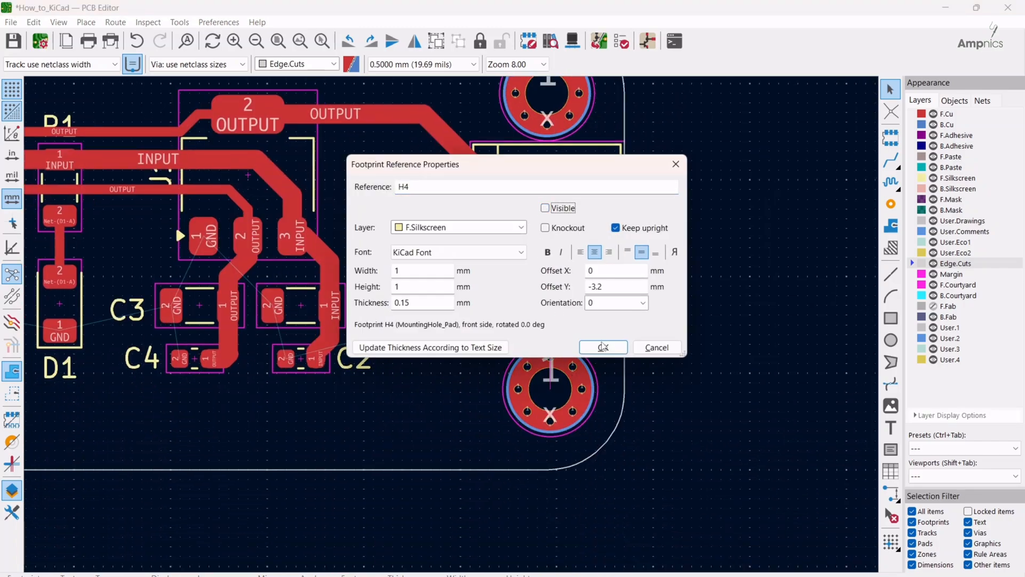